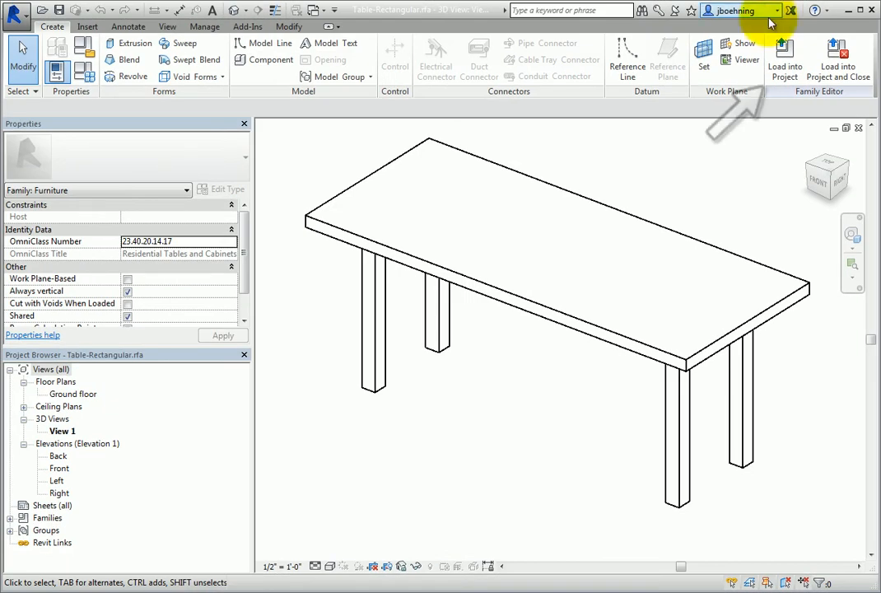
pyautogui.moveTo(784, 66)
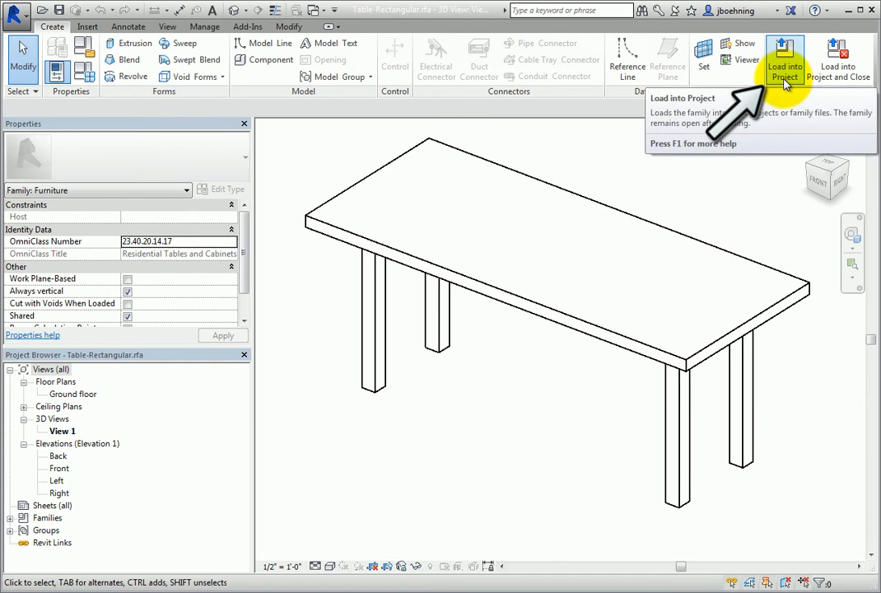
pyautogui.moveTo(784, 65)
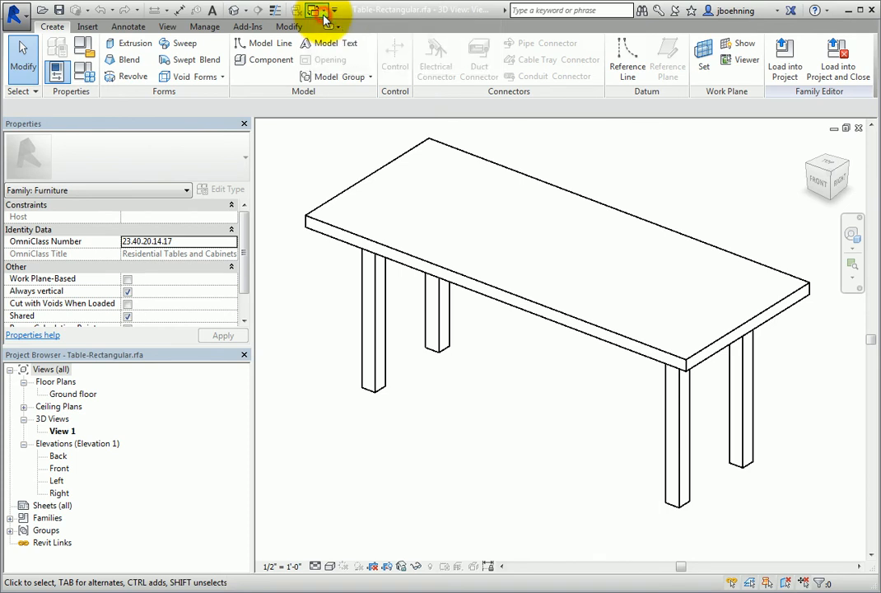
# - Load the rectangular table family into NewProject.rvt and close the family editor
pyautogui.click(290, 26)
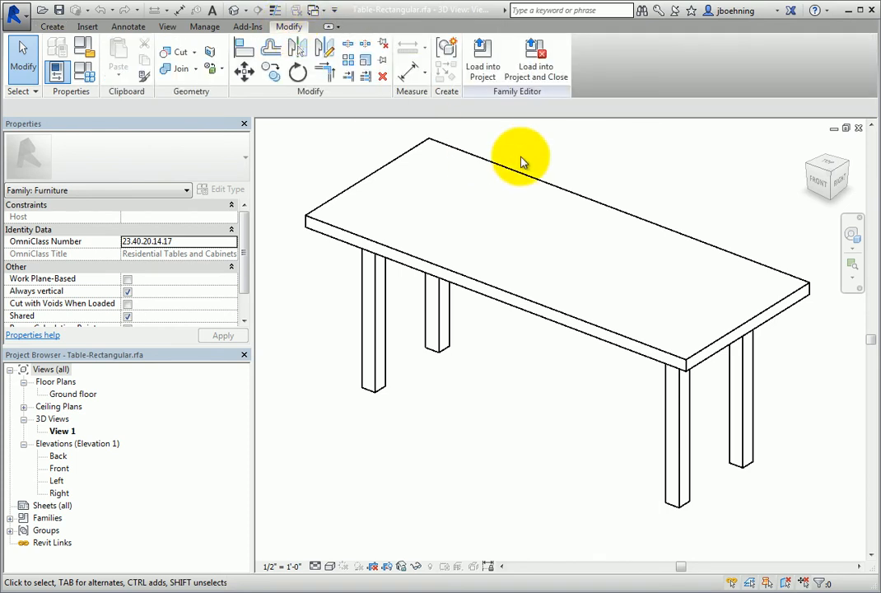
pyautogui.moveTo(537, 63)
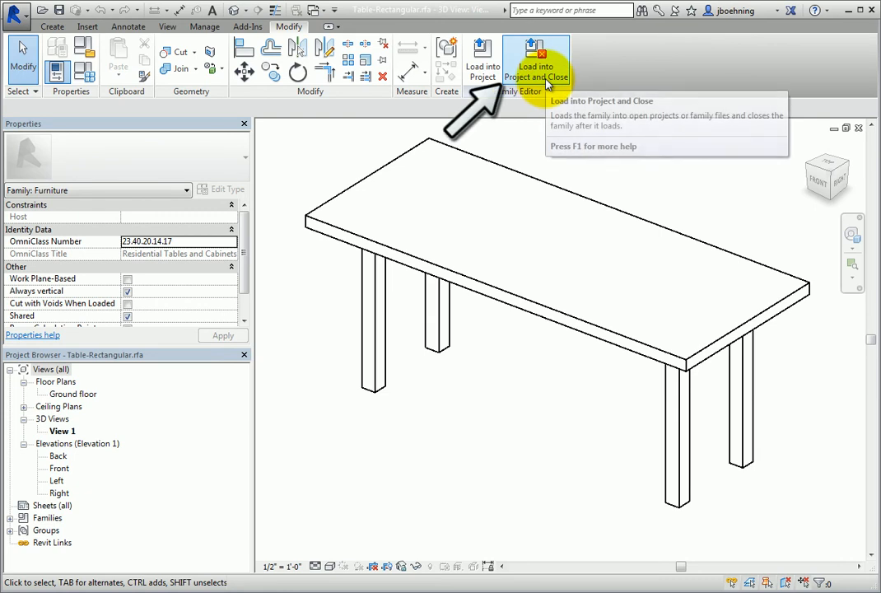
pyautogui.moveTo(537, 66)
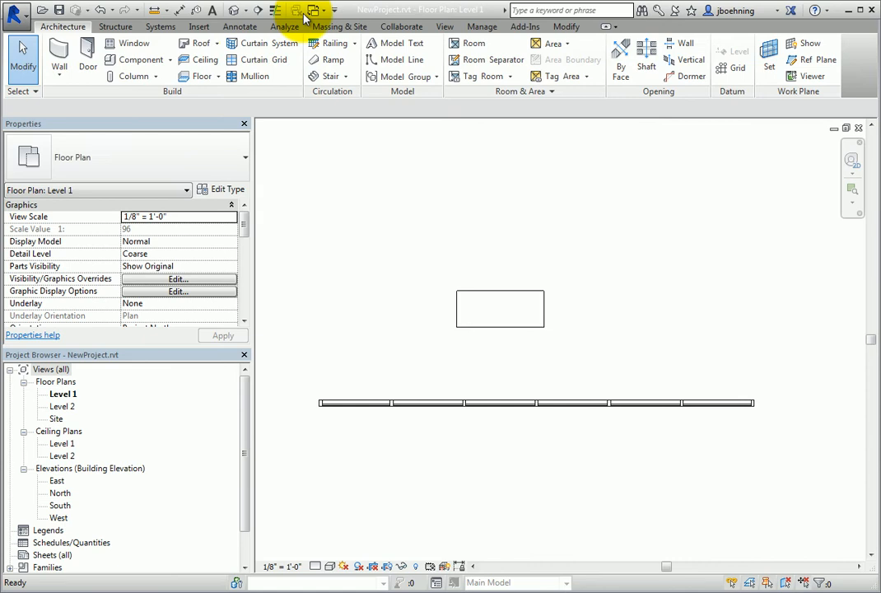
# - Select the curtain wall, then a single mullion, and unpin it so its position can change
pyautogui.click(334, 10)
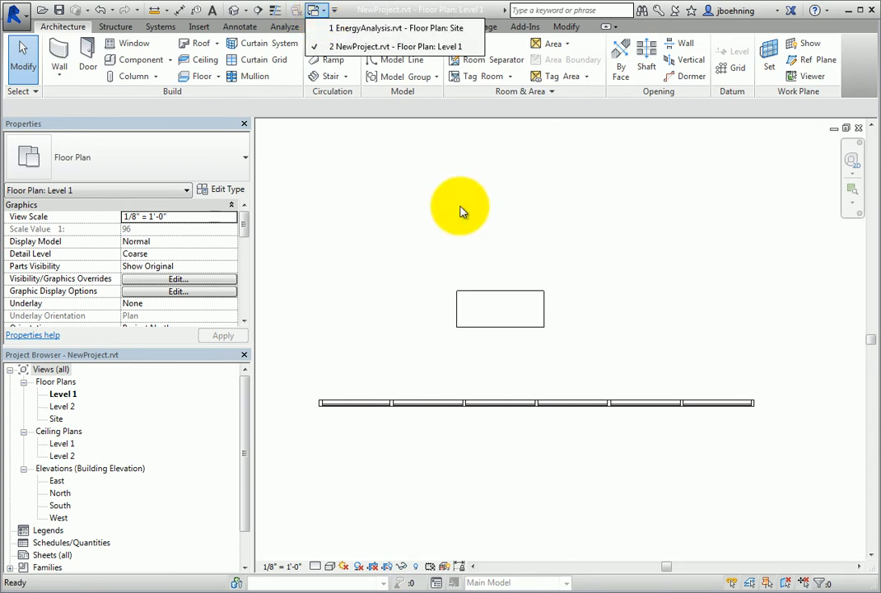
pyautogui.click(386, 46)
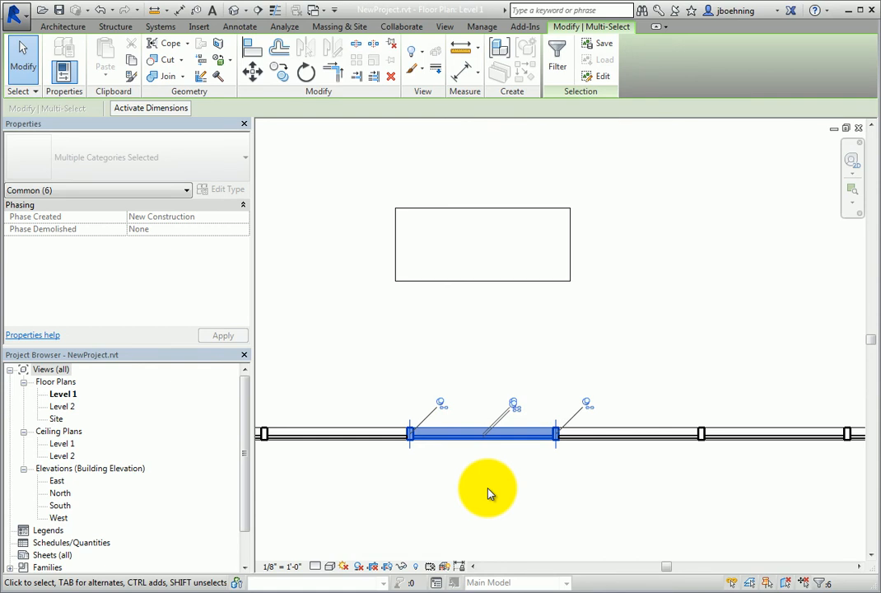
pyautogui.click(185, 191)
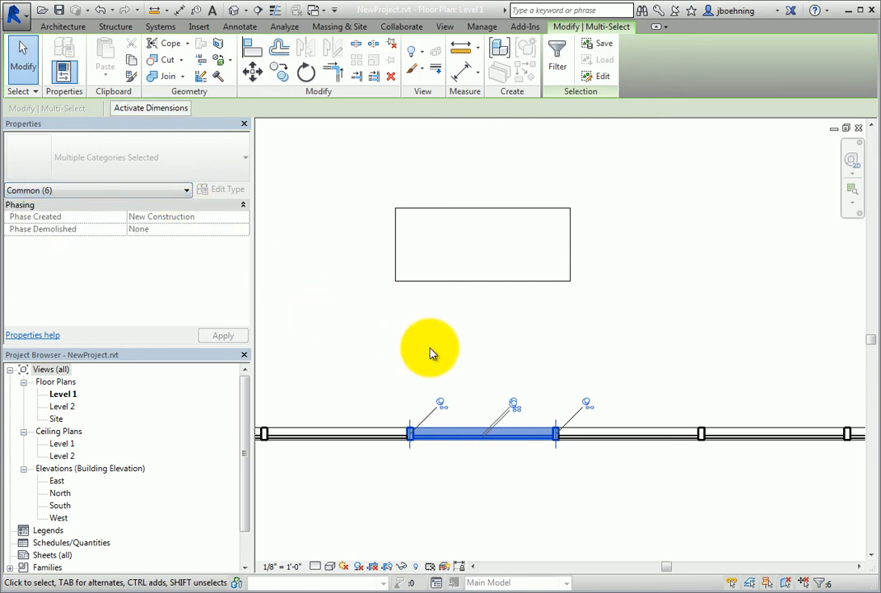
pyautogui.click(428, 349)
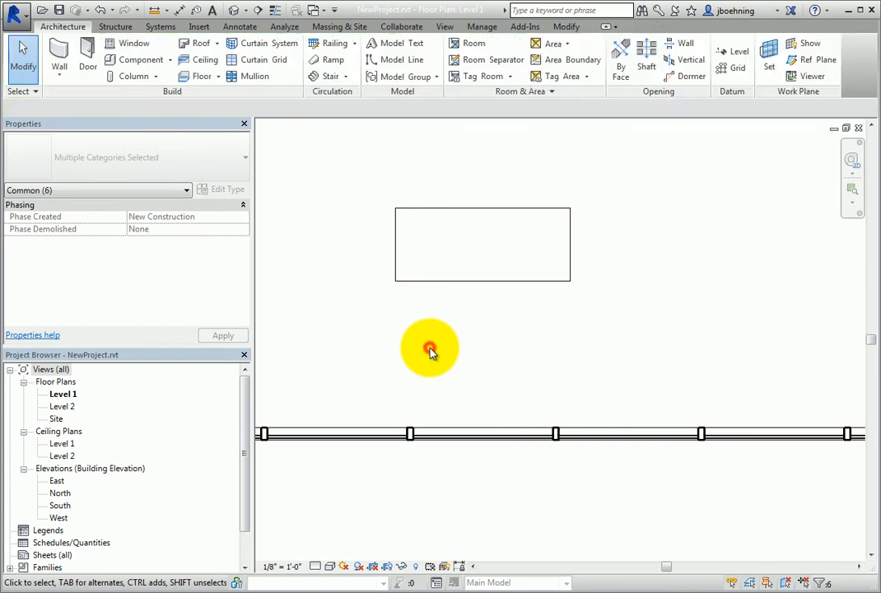
pyautogui.click(478, 433)
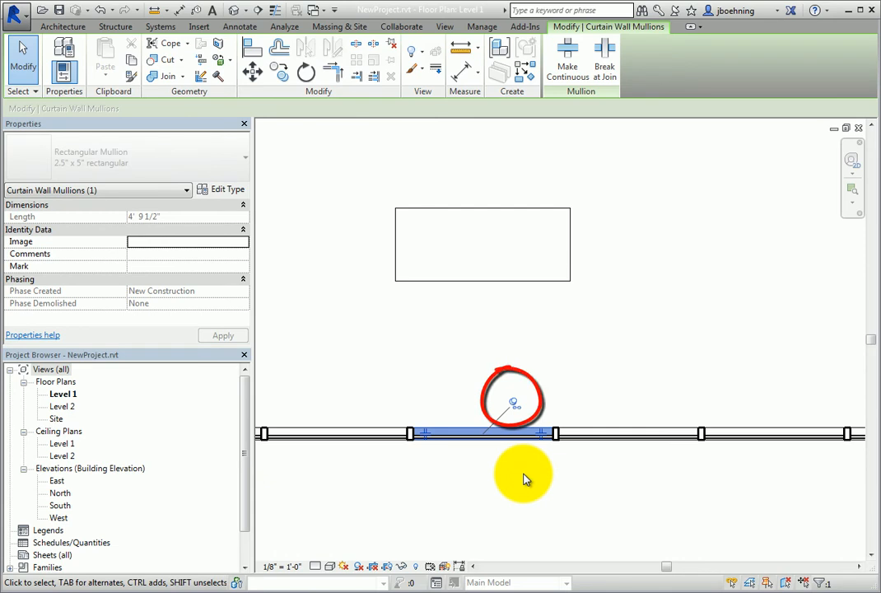
pyautogui.moveTo(514, 405)
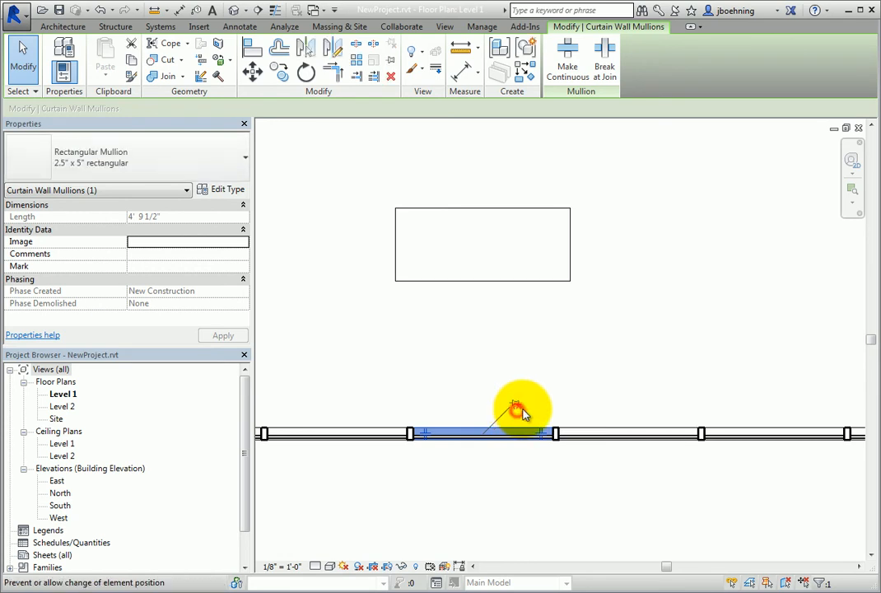
pyautogui.moveTo(590, 402)
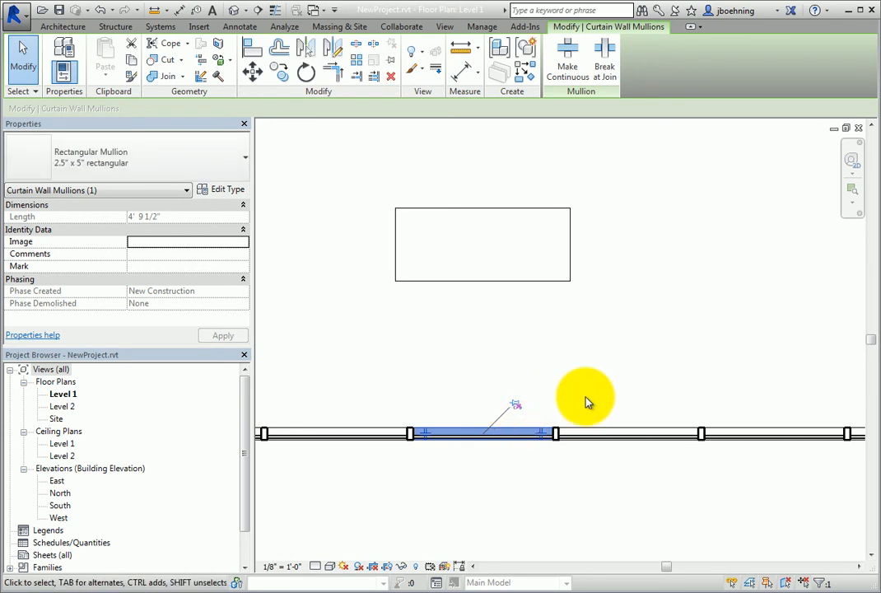
pyautogui.moveTo(579, 400)
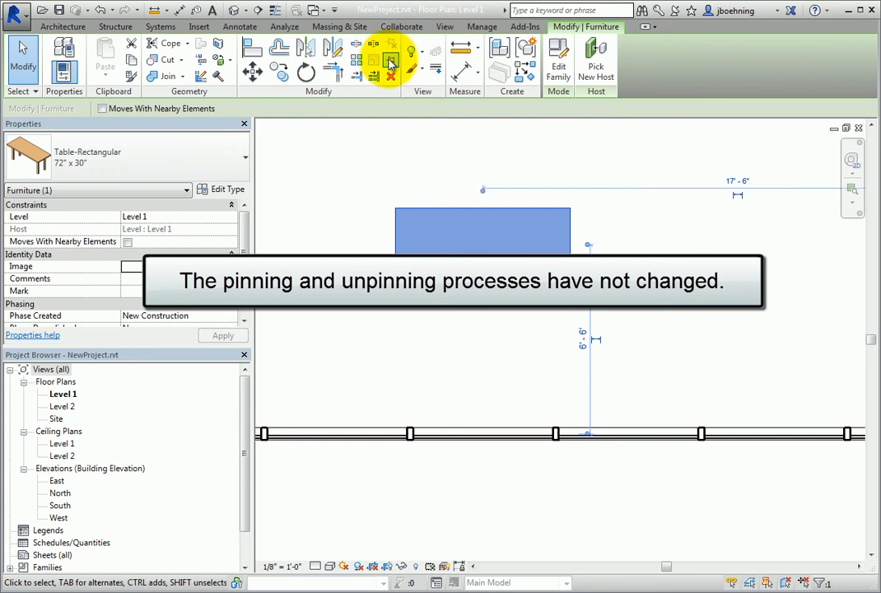
# - Check selections of the table and curtain wall panels, then show the Add-Ins ribbon with Dynamo 0.7
pyautogui.click(410, 204)
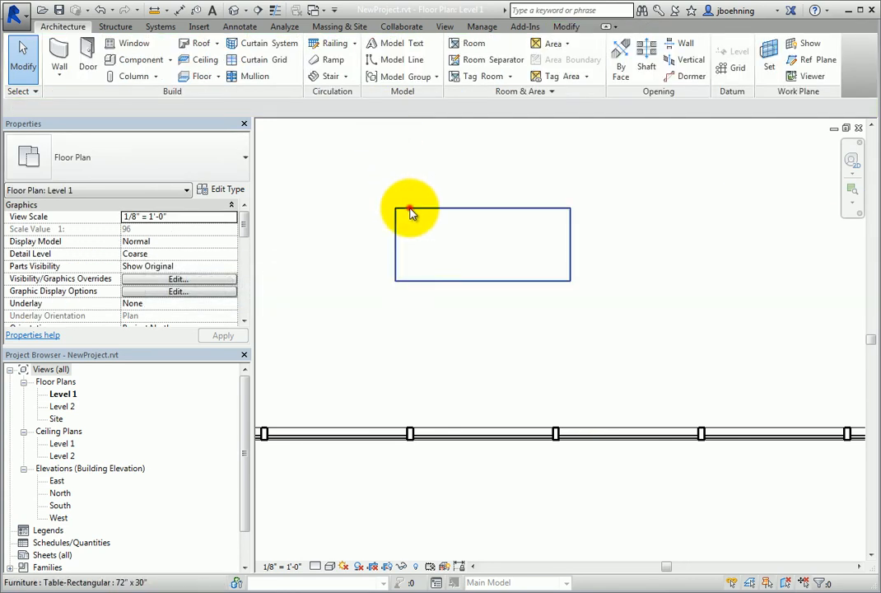
pyautogui.click(514, 218)
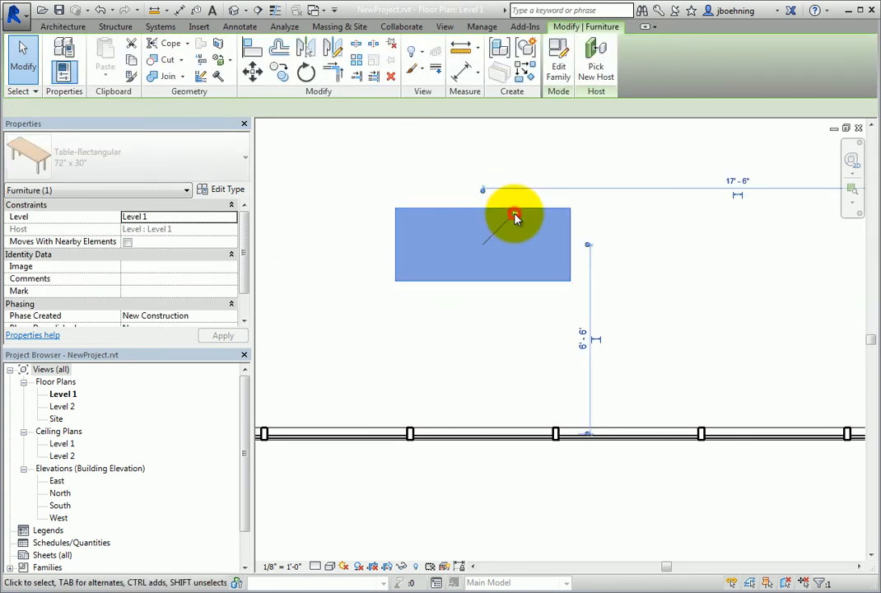
pyautogui.click(469, 393)
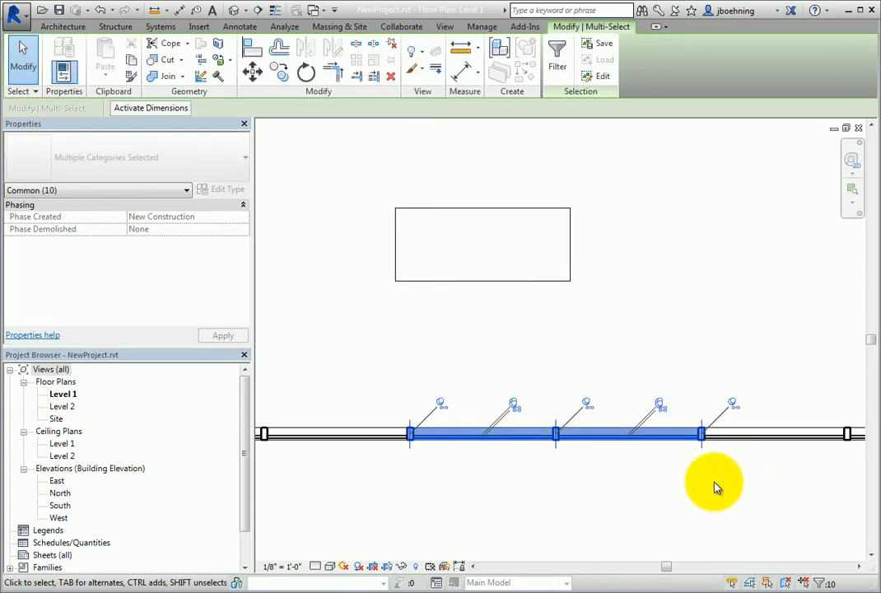
pyautogui.click(700, 476)
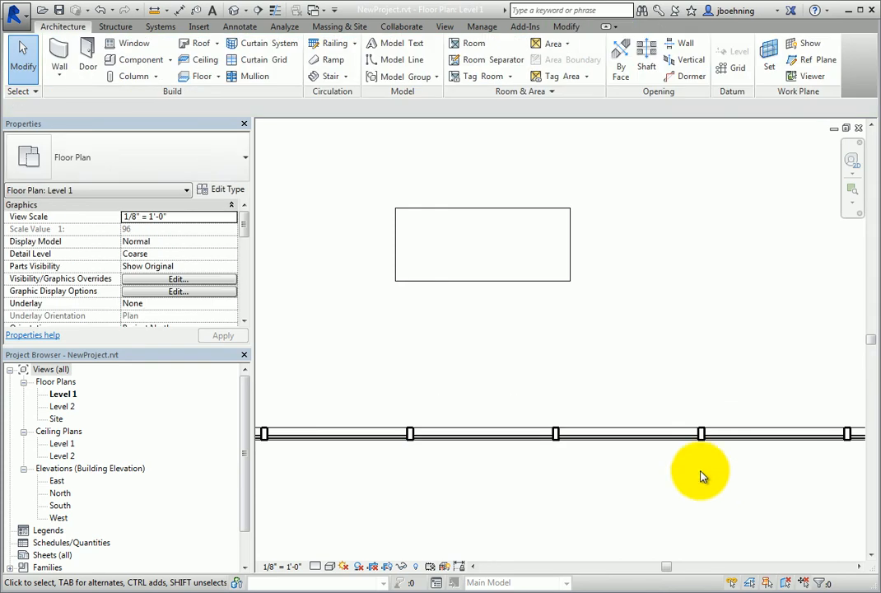
pyautogui.moveTo(569, 376)
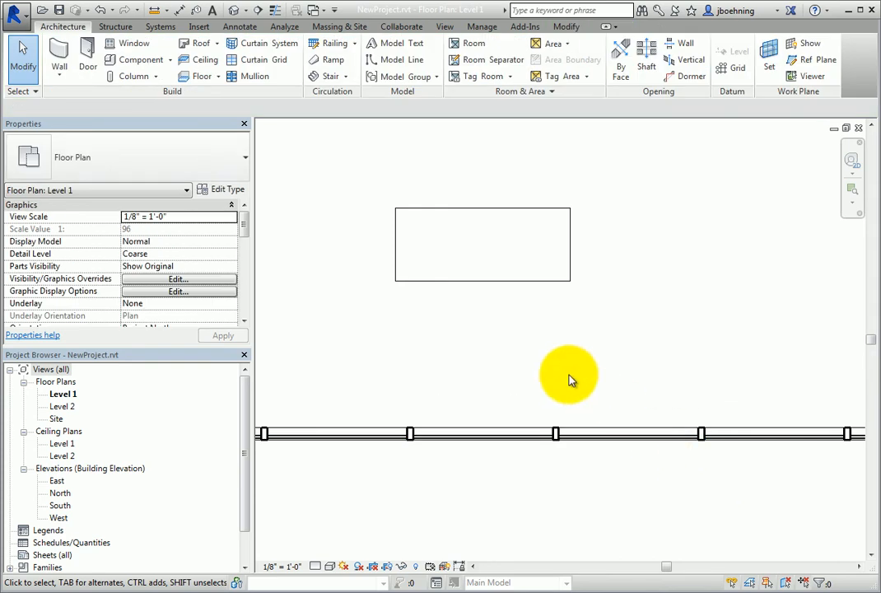
pyautogui.click(524, 26)
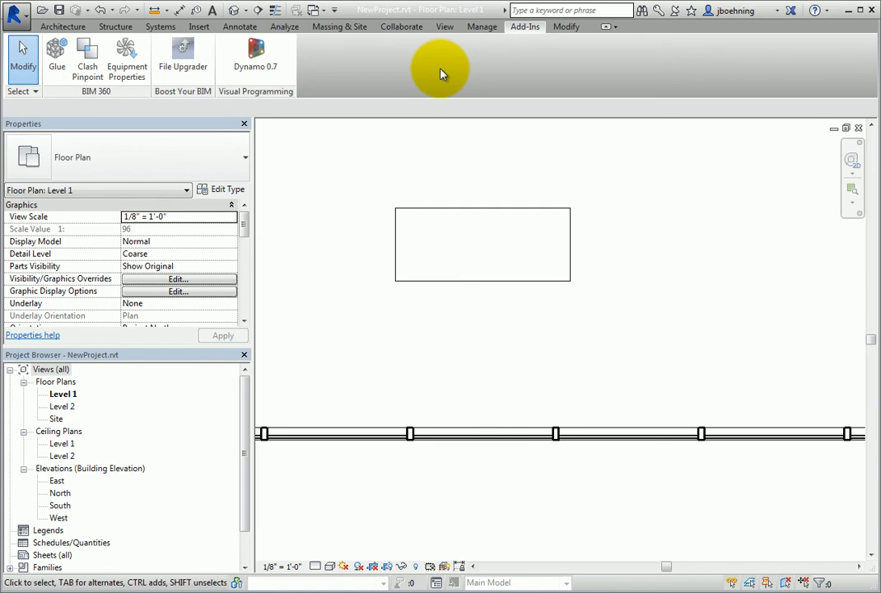
pyautogui.moveTo(345, 69)
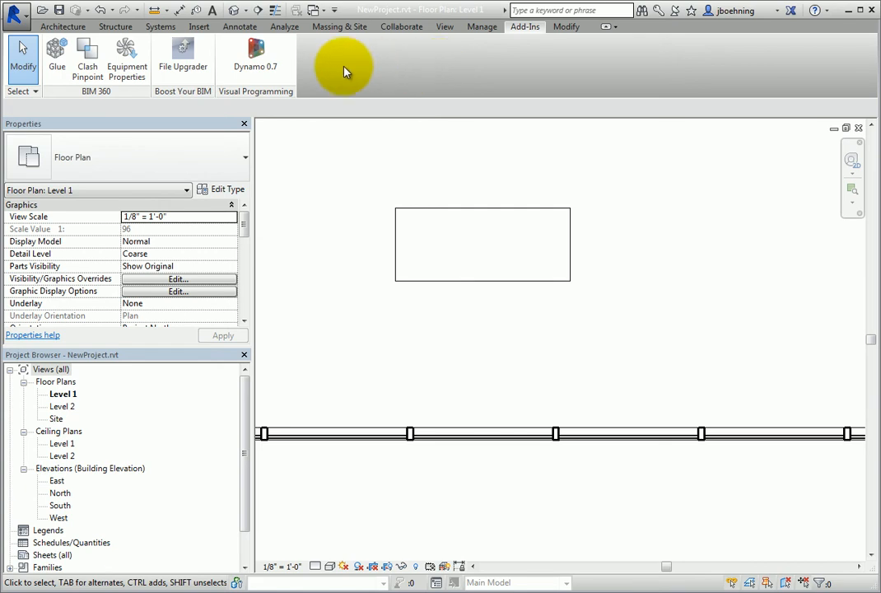
pyautogui.moveTo(254, 63)
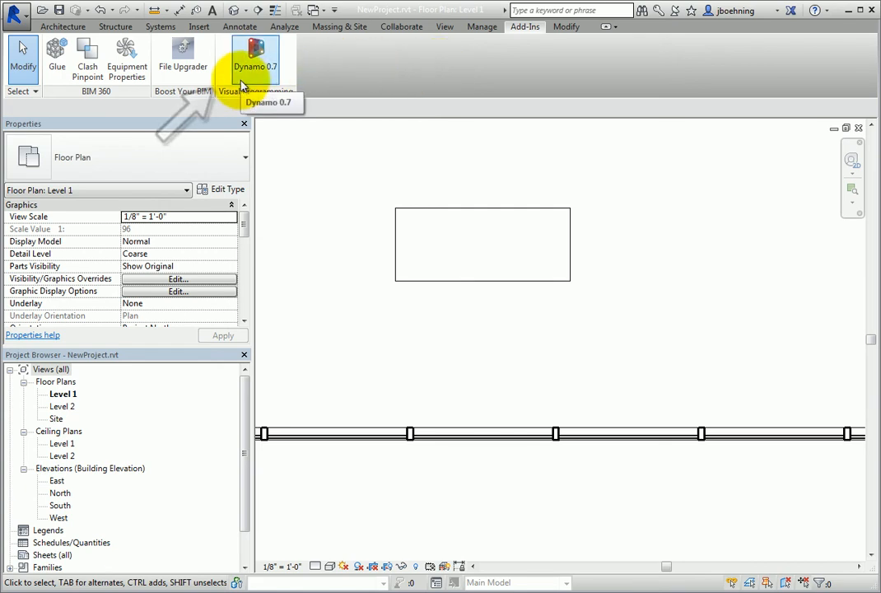
# - Launch Dynamo 0.7 to its start page and close the Dynamo window
pyautogui.click(255, 62)
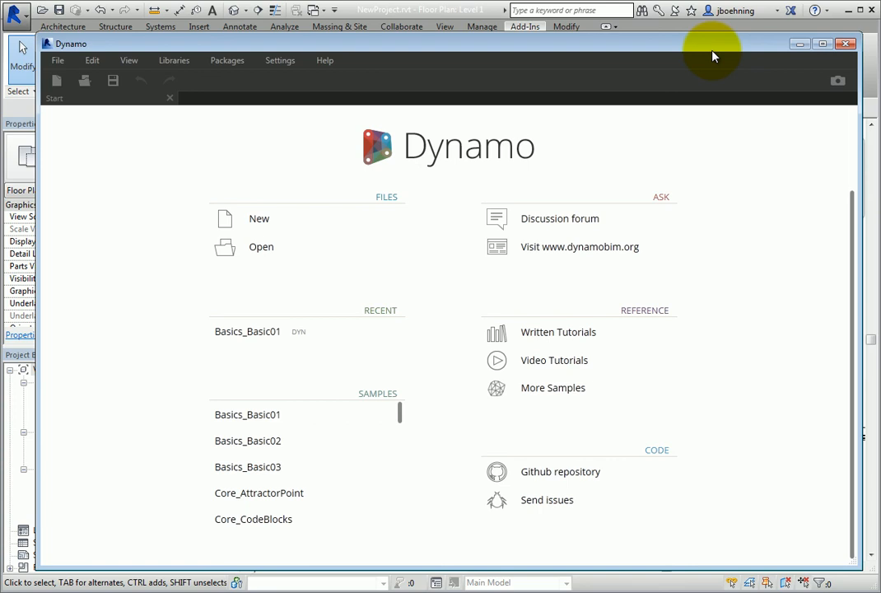
pyautogui.click(847, 43)
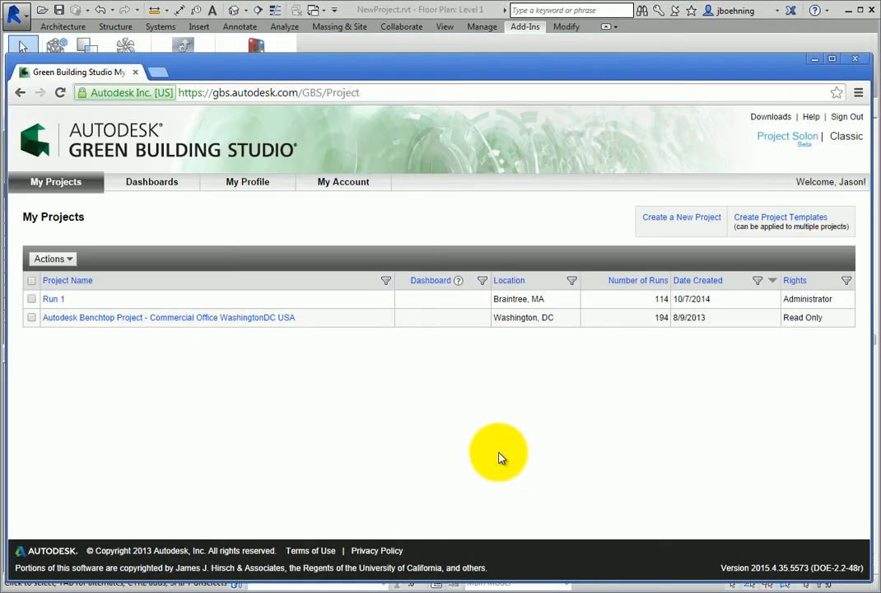
pyautogui.moveTo(537, 432)
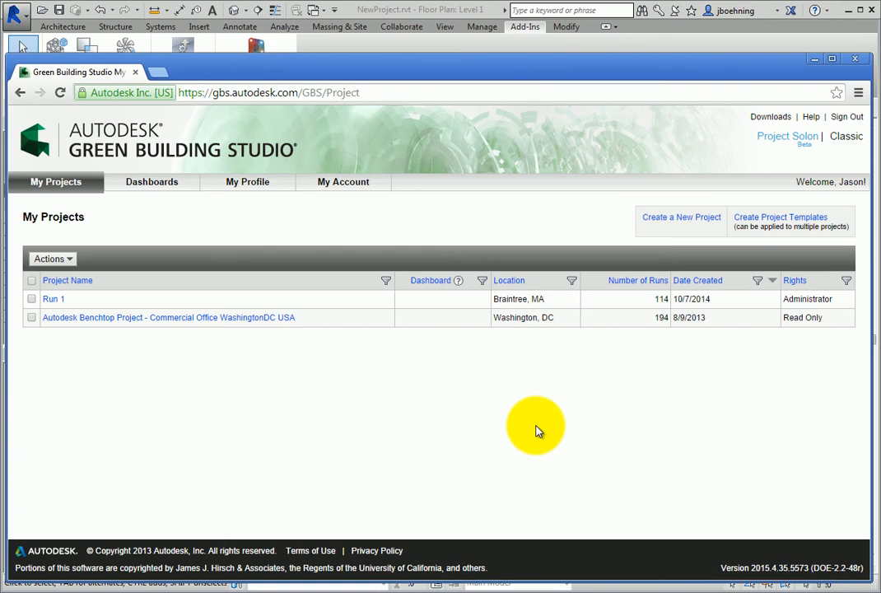
pyautogui.moveTo(766, 163)
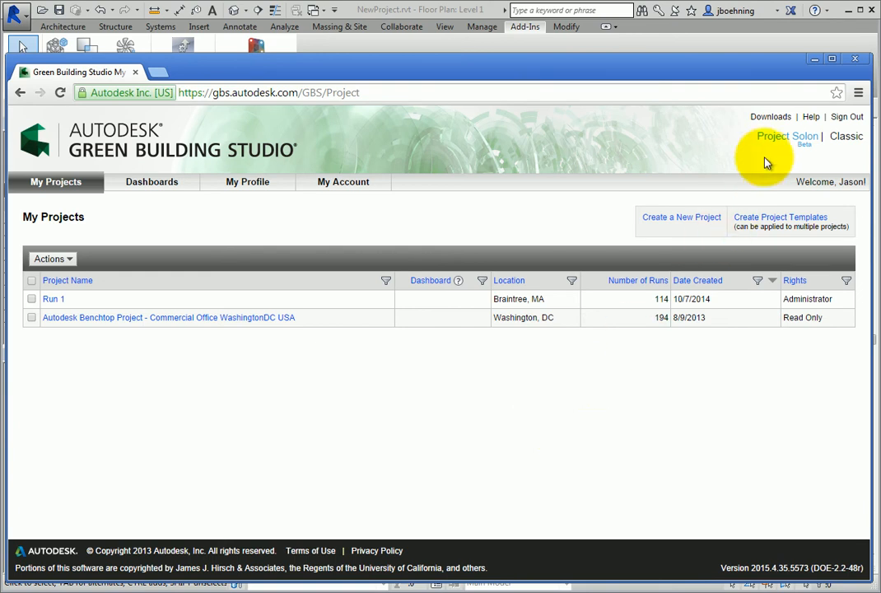
pyautogui.moveTo(787, 135)
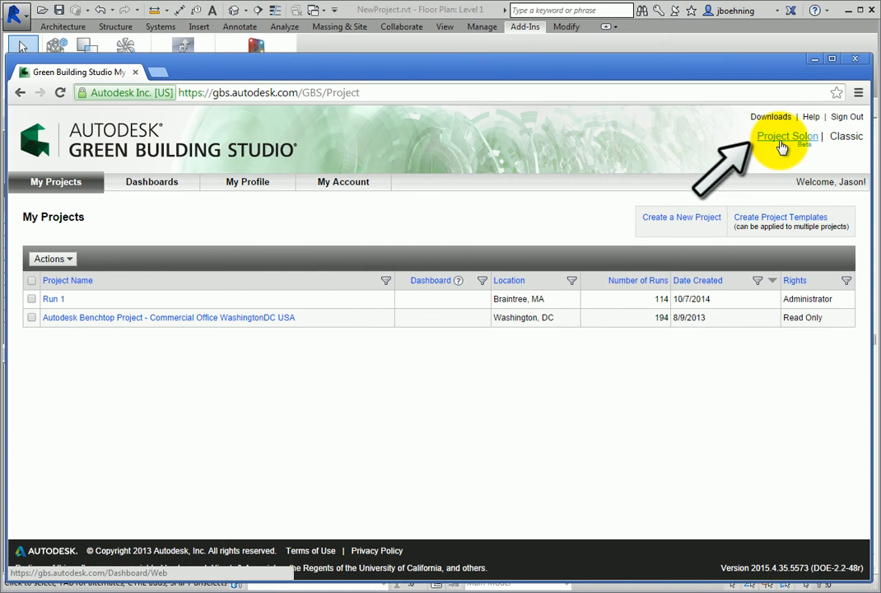
# - In Project Solon, view all dashboards, choose Performance Range and show its More Actions
pyautogui.click(787, 135)
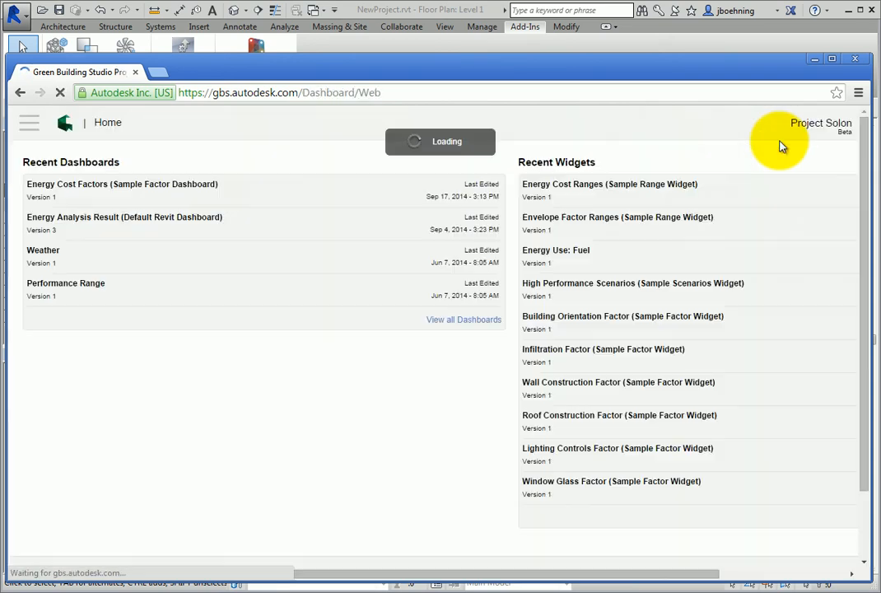
pyautogui.moveTo(429, 380)
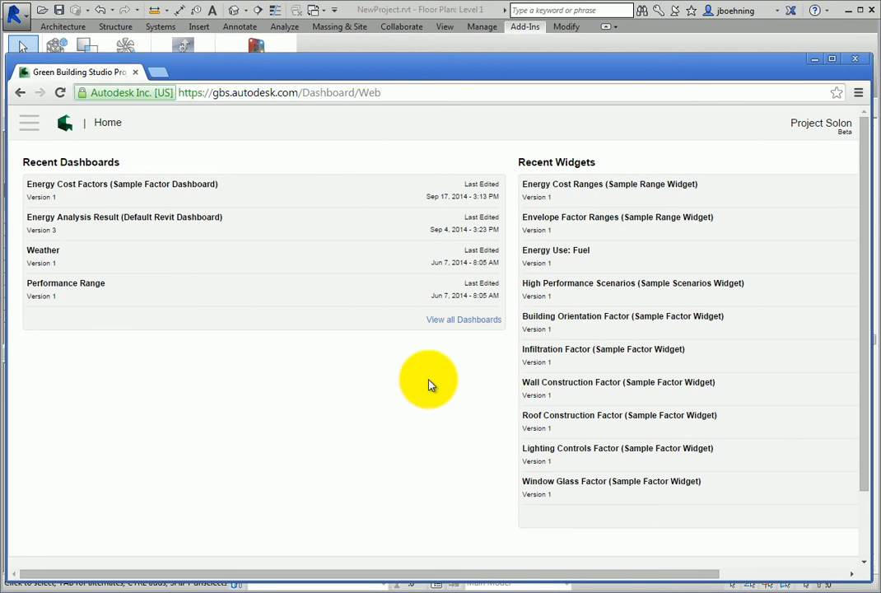
pyautogui.moveTo(472, 328)
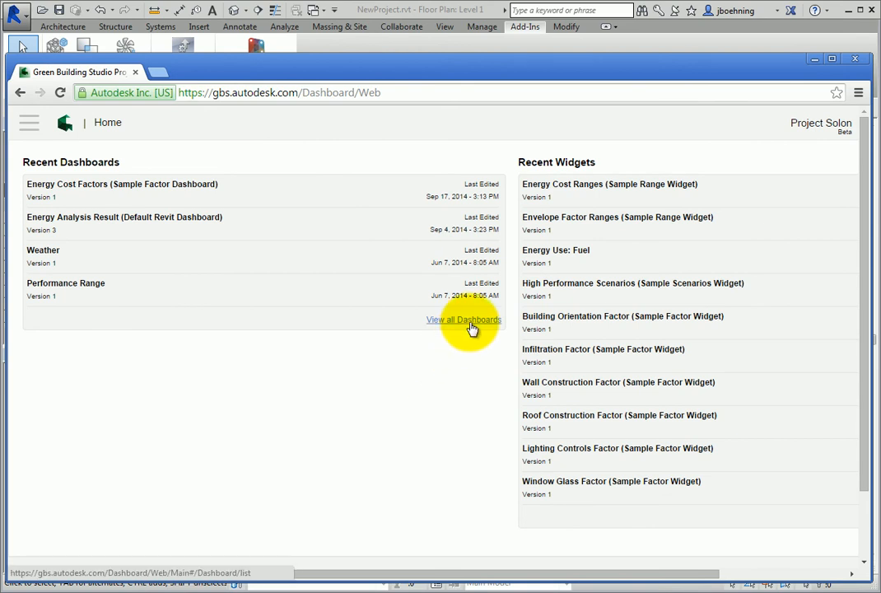
pyautogui.click(465, 319)
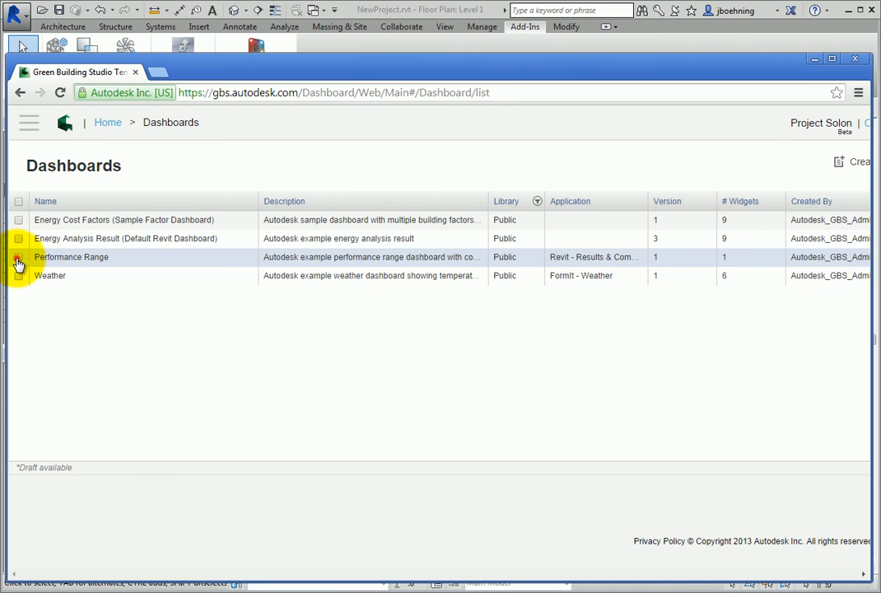
pyautogui.click(20, 257)
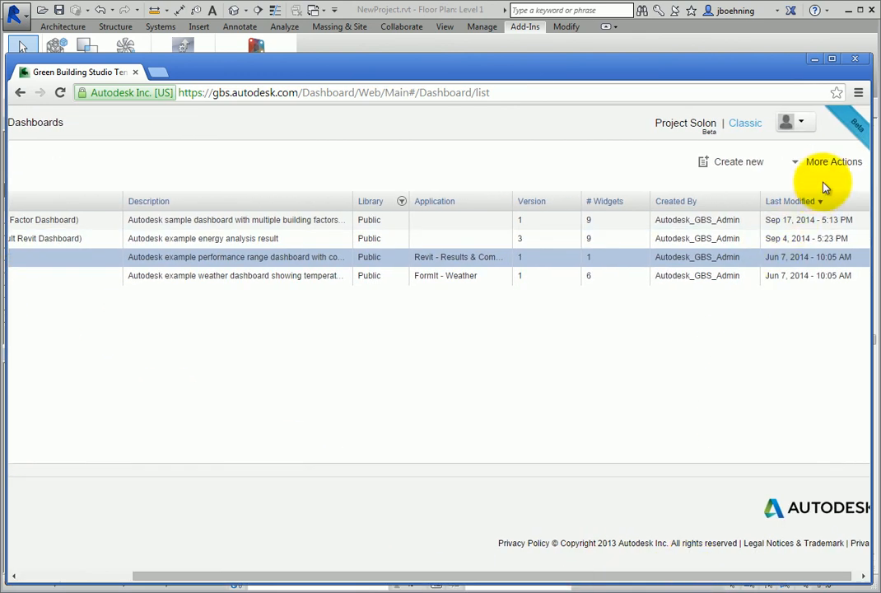
pyautogui.click(834, 161)
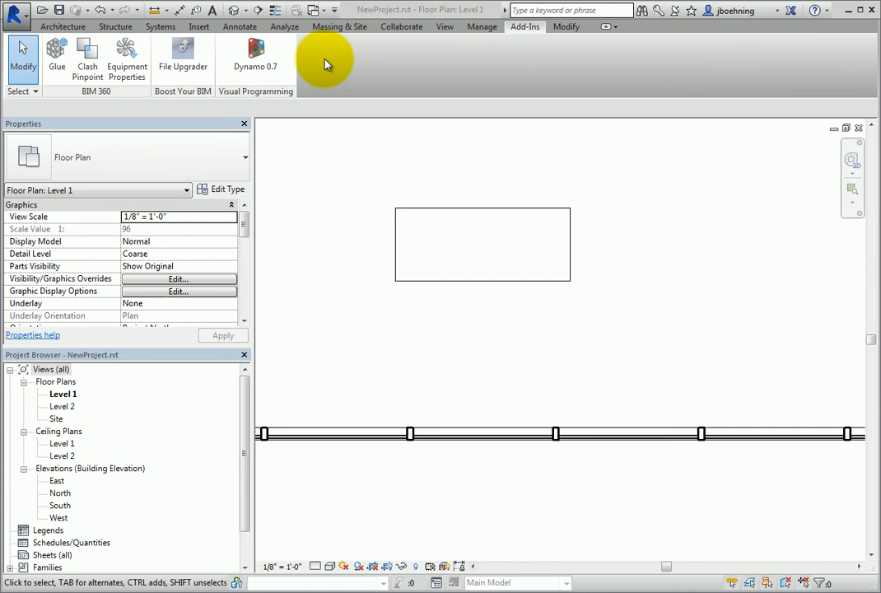
# - From the Analyze energy tools, show Results & Compare with the Performance Range Energy Cost chart
pyautogui.click(283, 27)
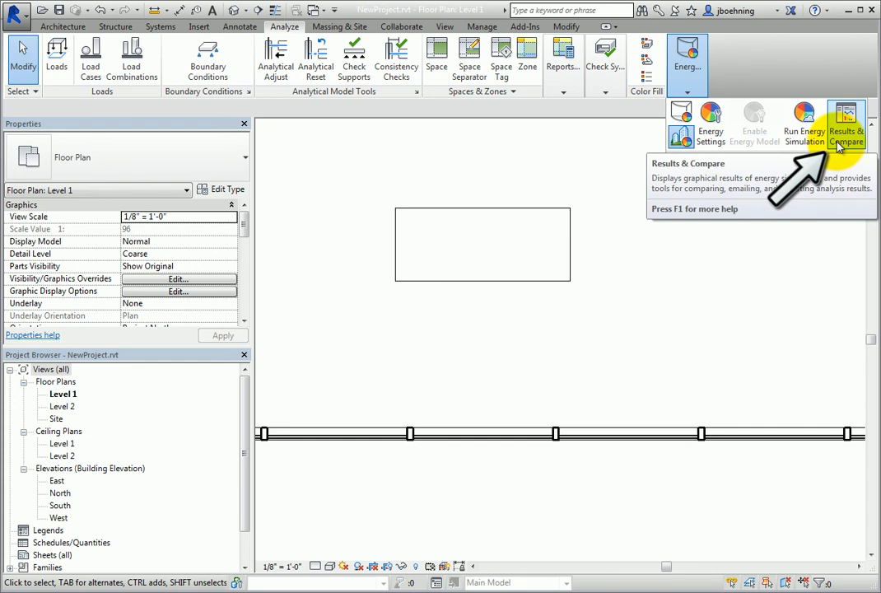
pyautogui.click(847, 123)
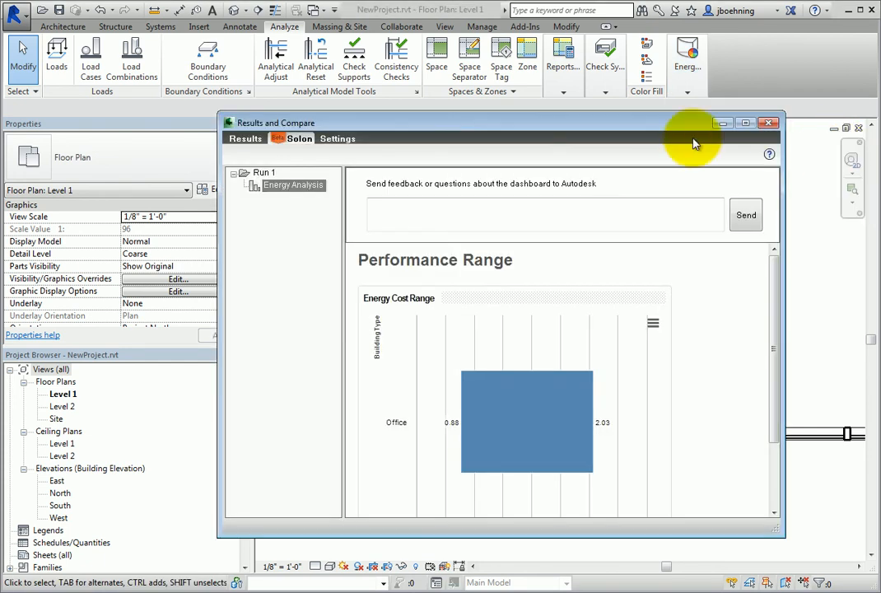